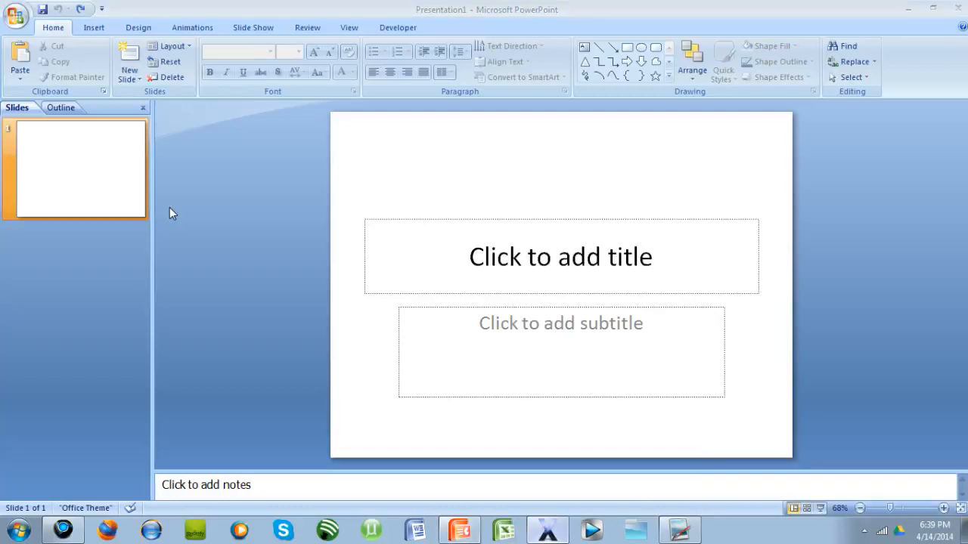
mouse_move(175, 210)
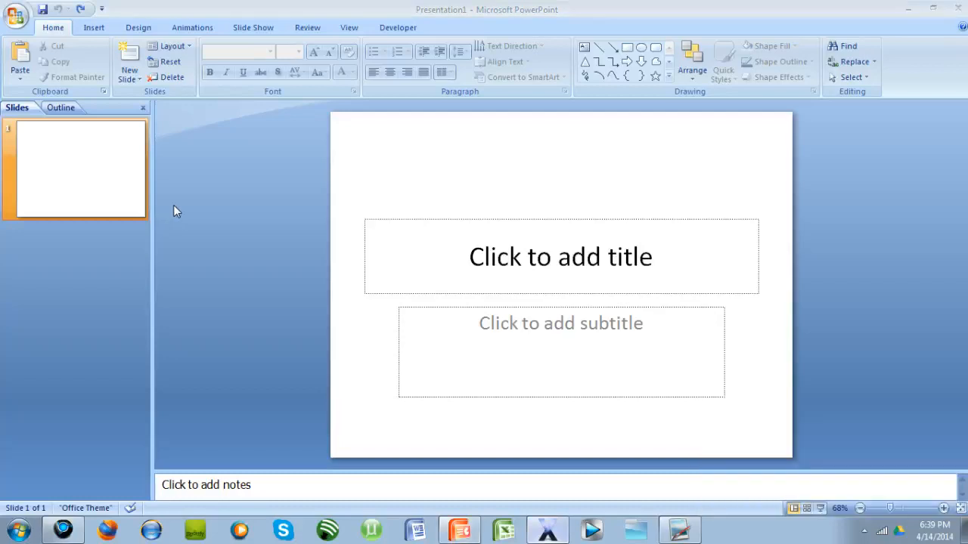
mouse_move(492, 10)
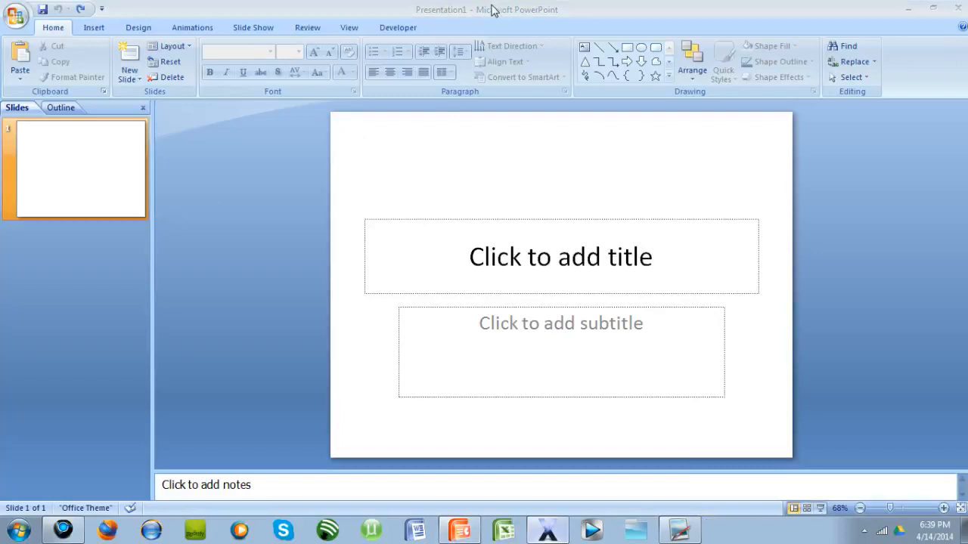
mouse_move(488, 17)
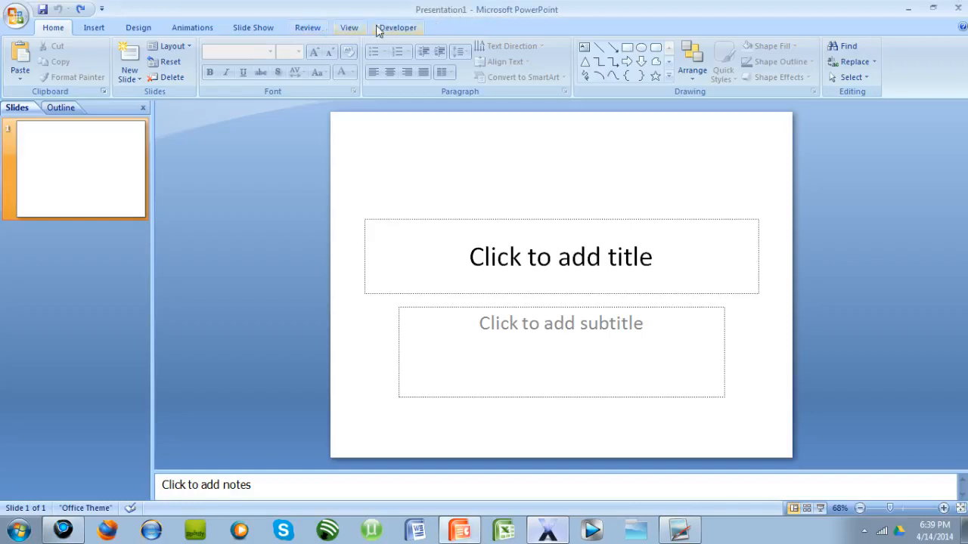
- Insert a Shockwave Flash Object control sized to cover the centre of the slide
left_click(397, 27)
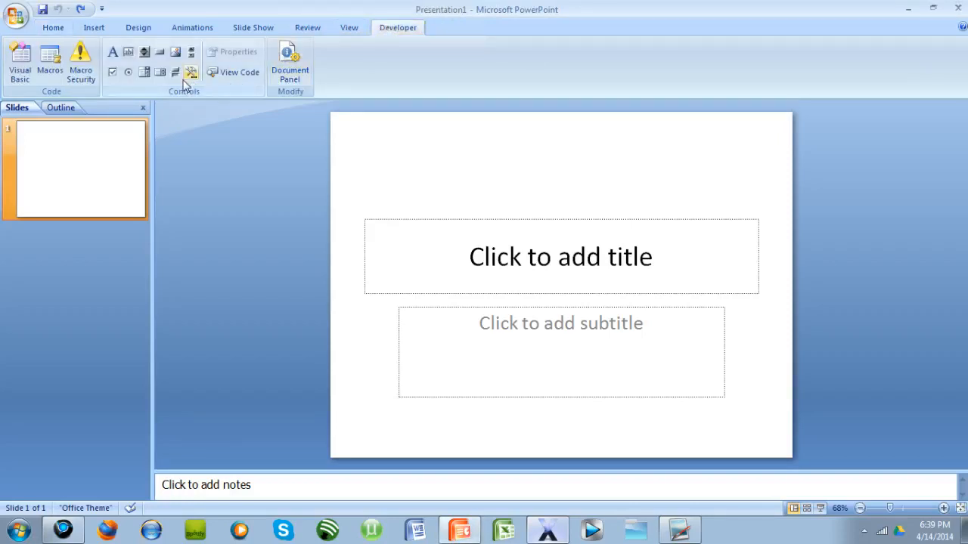
mouse_move(191, 73)
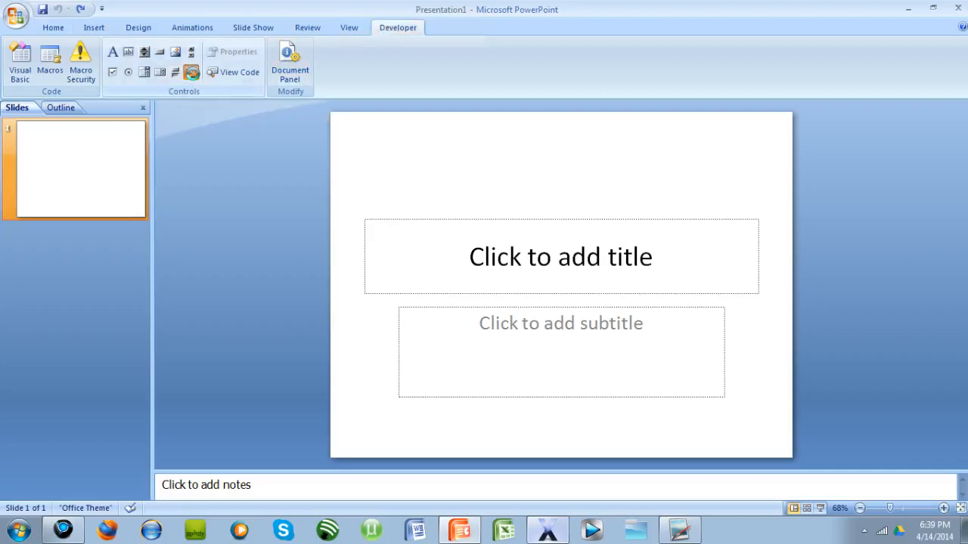
left_click(191, 72)
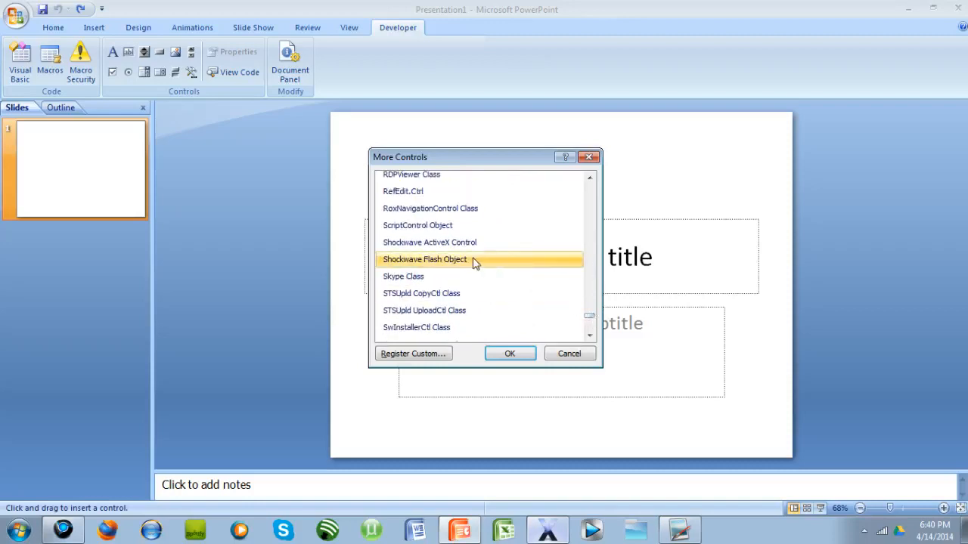
left_click(569, 353)
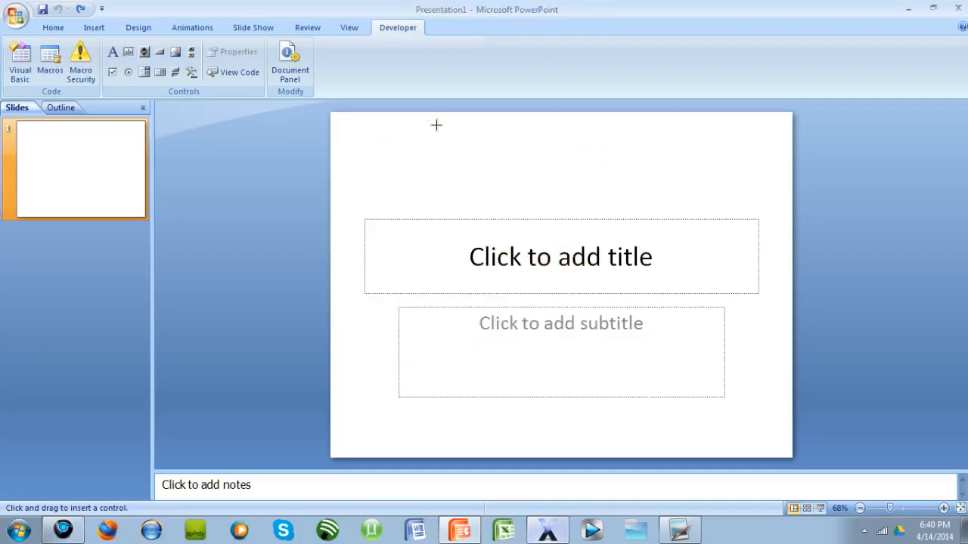
left_click_drag(380, 152, 565, 266)
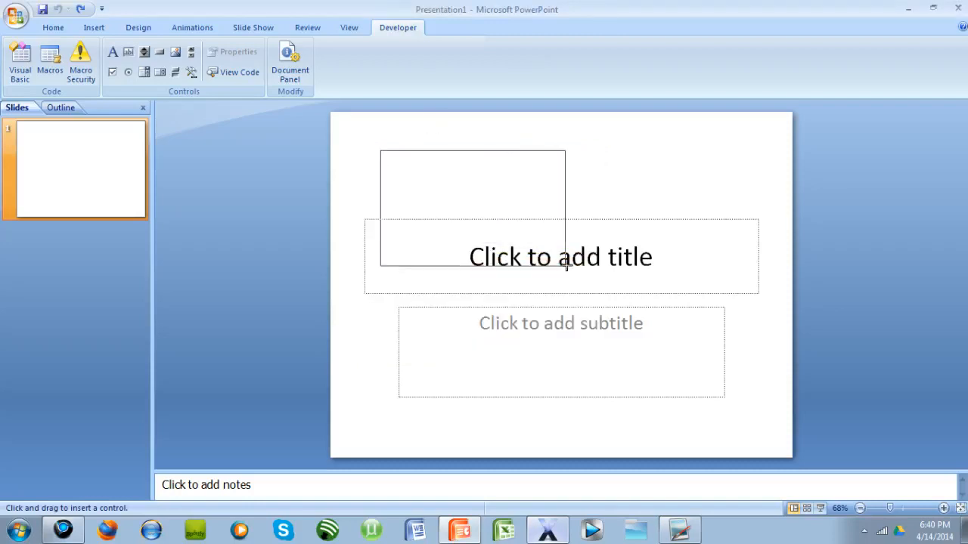
left_click_drag(381, 151, 700, 380)
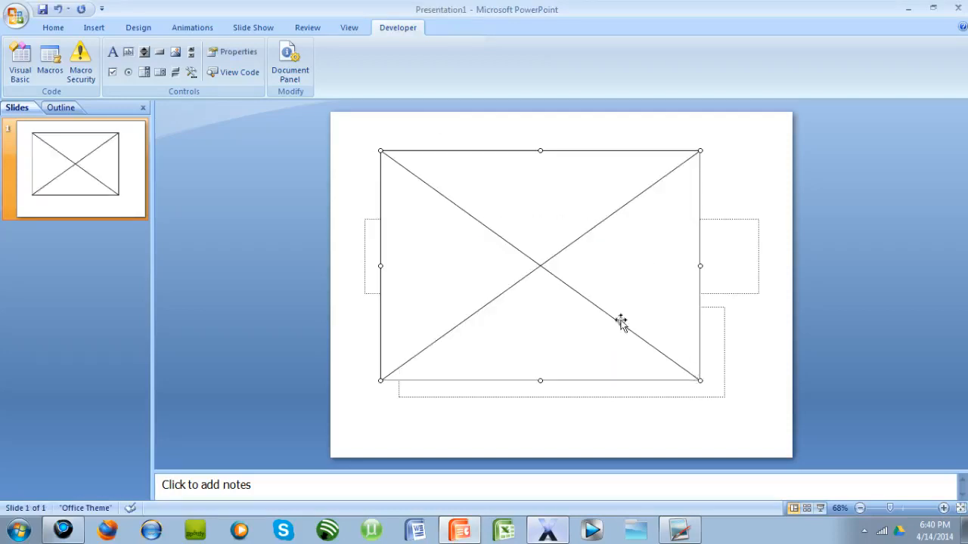
- Set the Flash control's Movie property to the YouTube video URL ending 'akfO0atxmT'
right_click(620, 321)
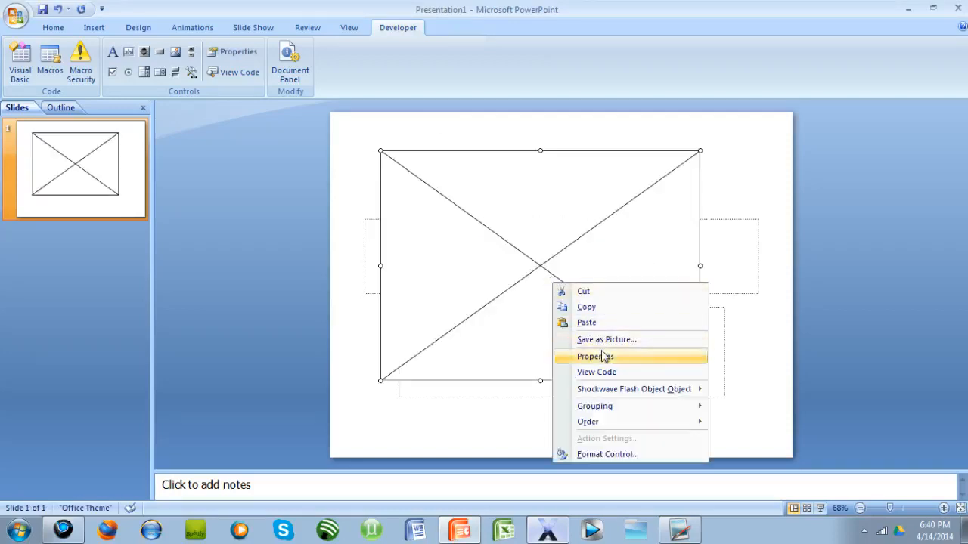
left_click(594, 356)
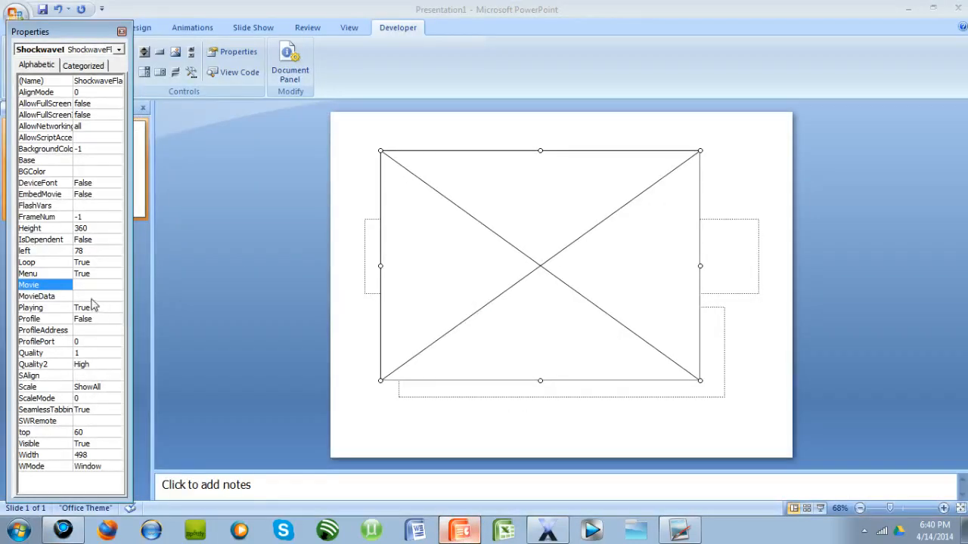
left_click(90, 285)
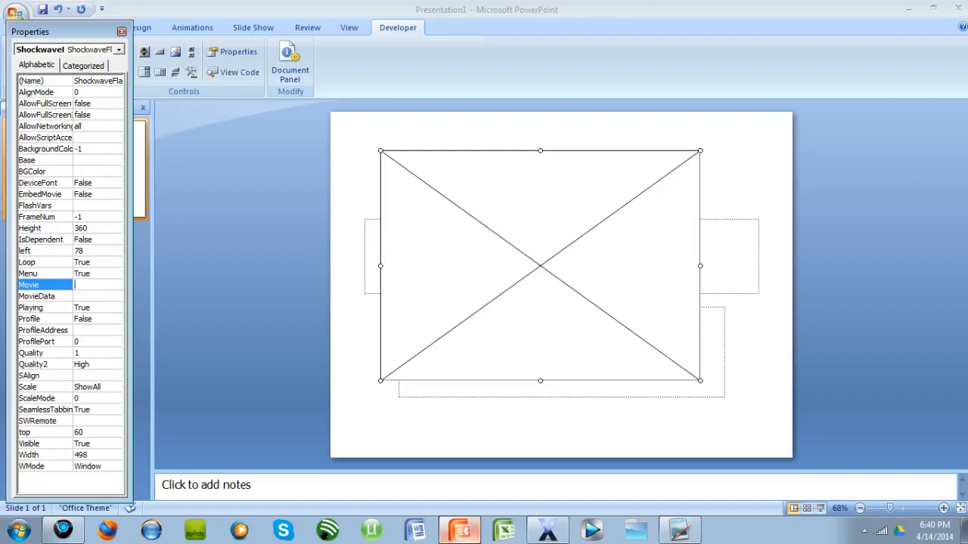
type("akfO0atxmT")
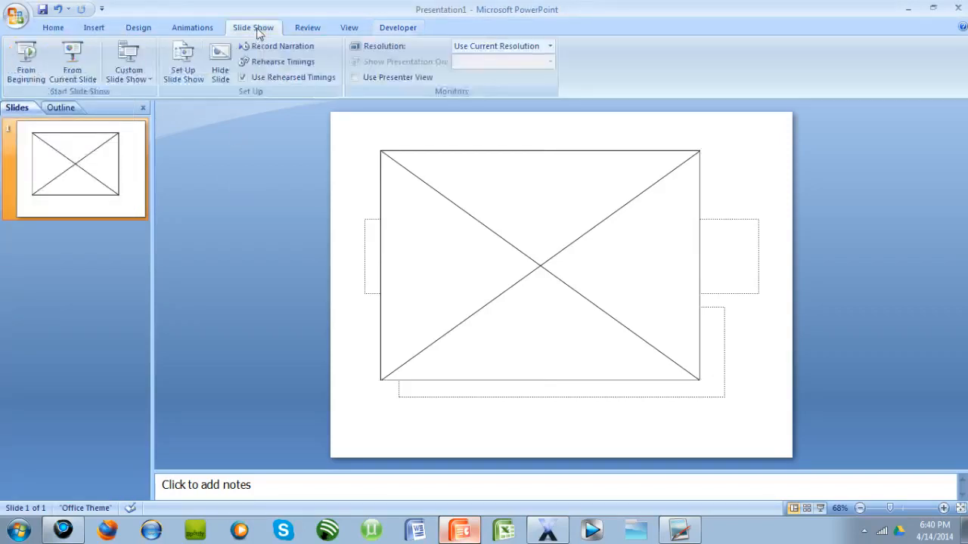
- Run the slide show from the beginning, allow the embedded video to play, then pause it
left_click(26, 64)
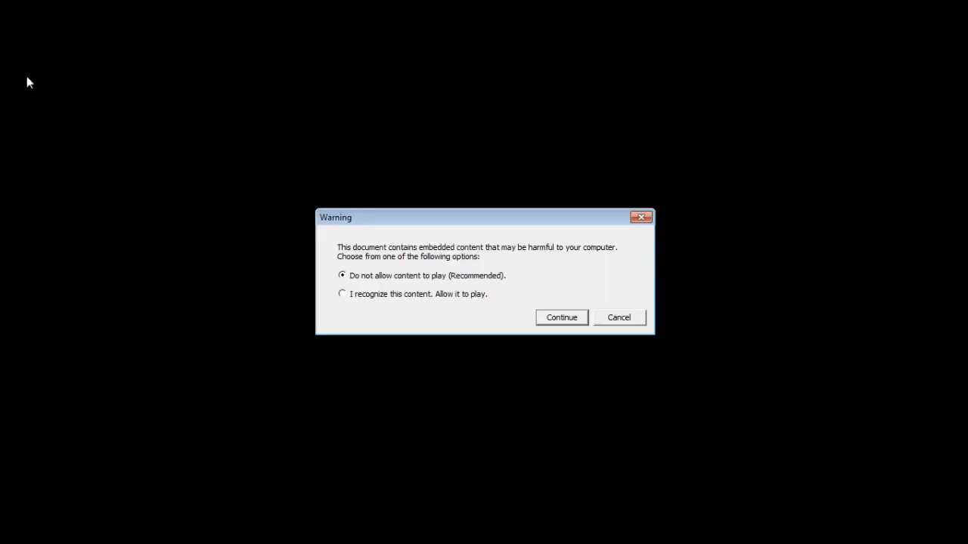
mouse_move(385, 240)
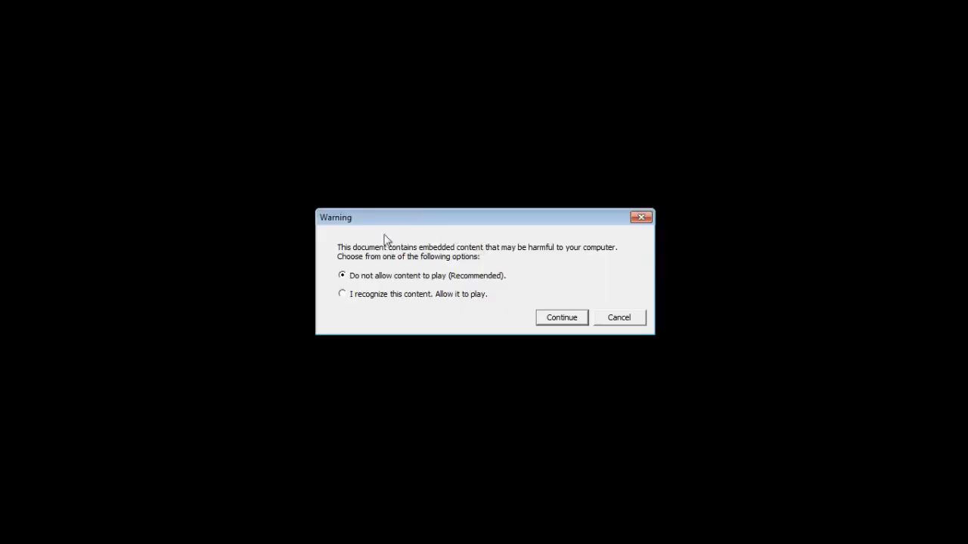
left_click(341, 293)
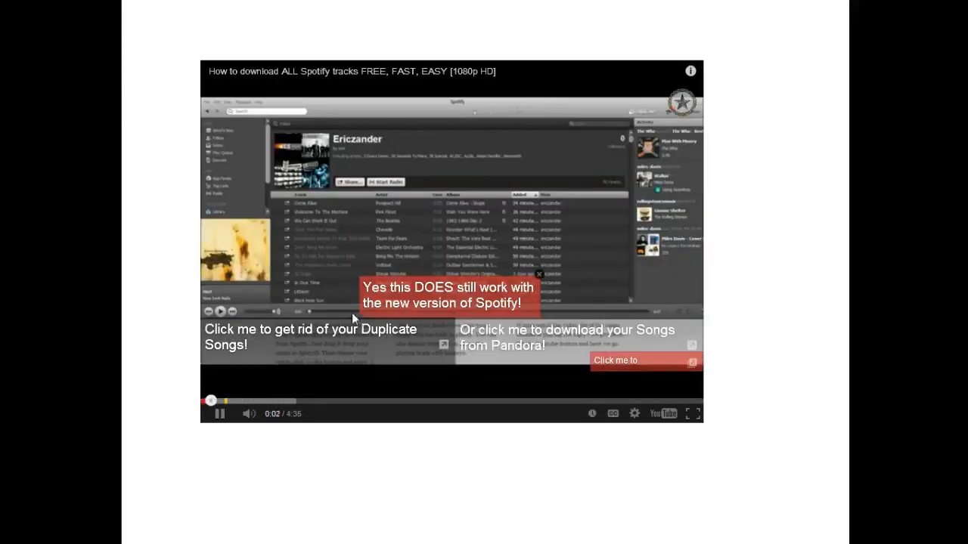
mouse_move(249, 401)
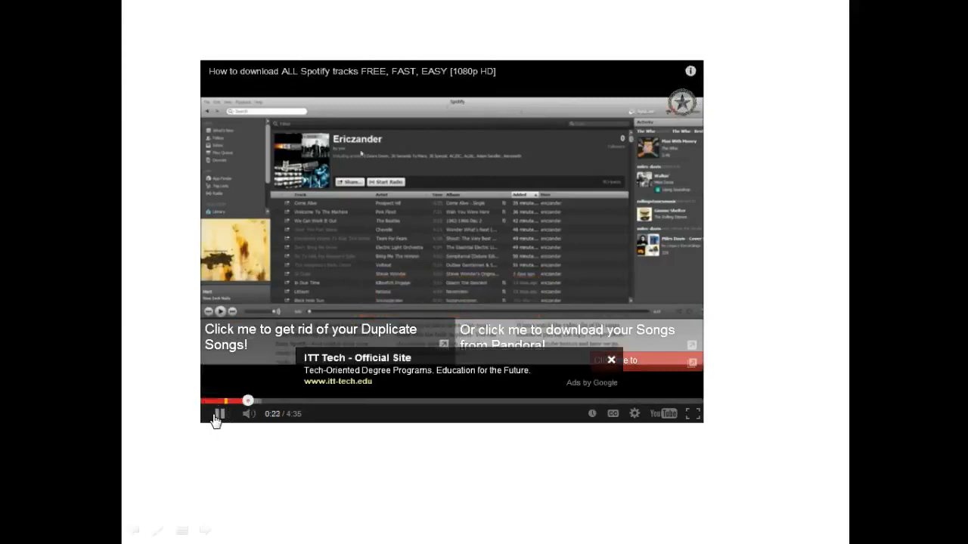
left_click(219, 413)
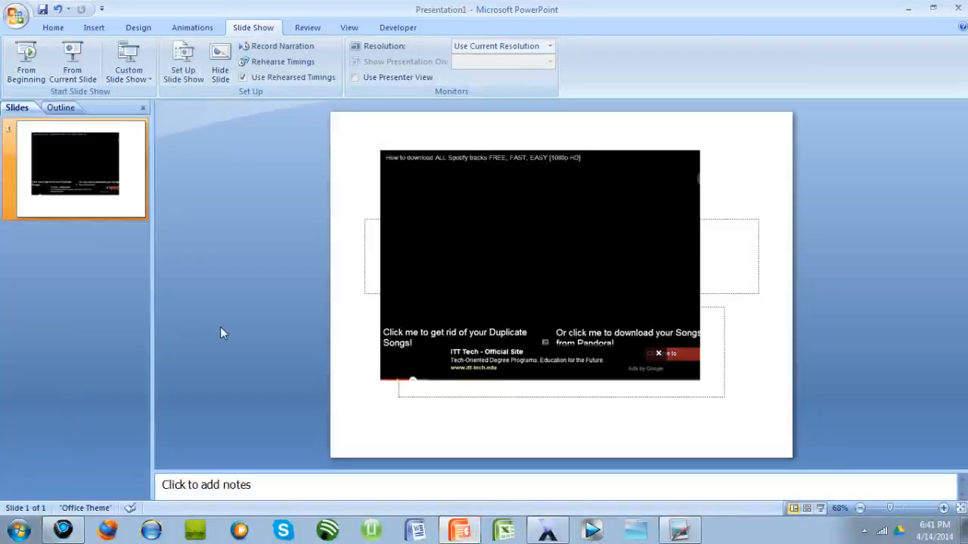
mouse_move(360, 355)
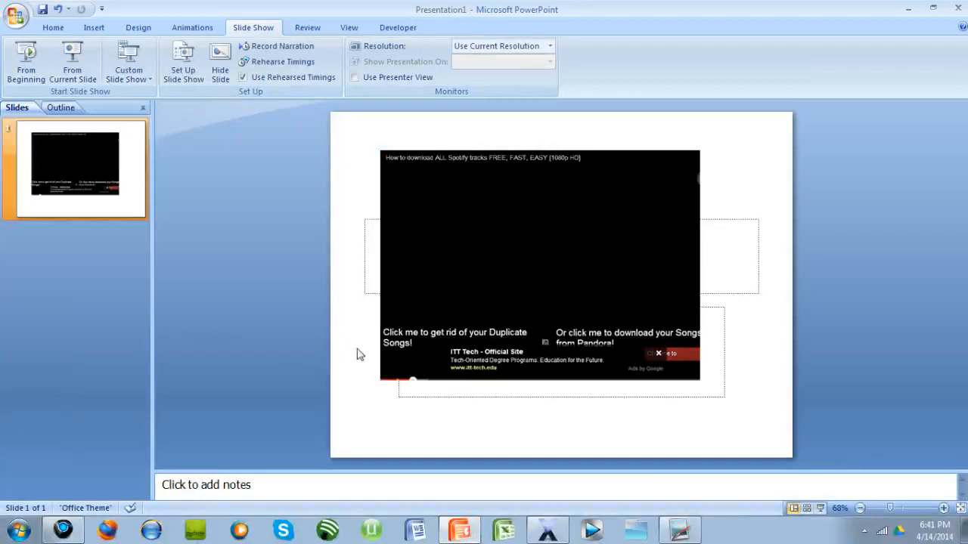
mouse_move(360, 354)
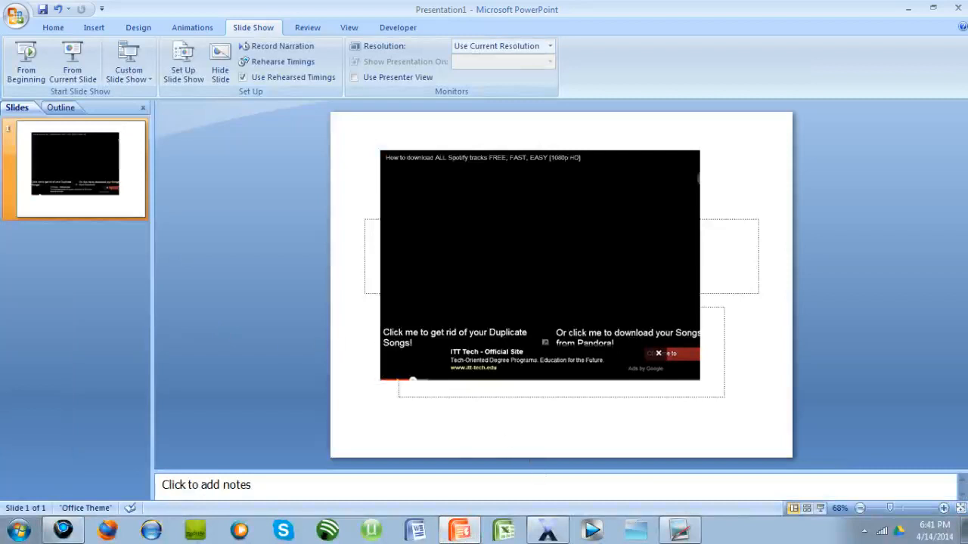